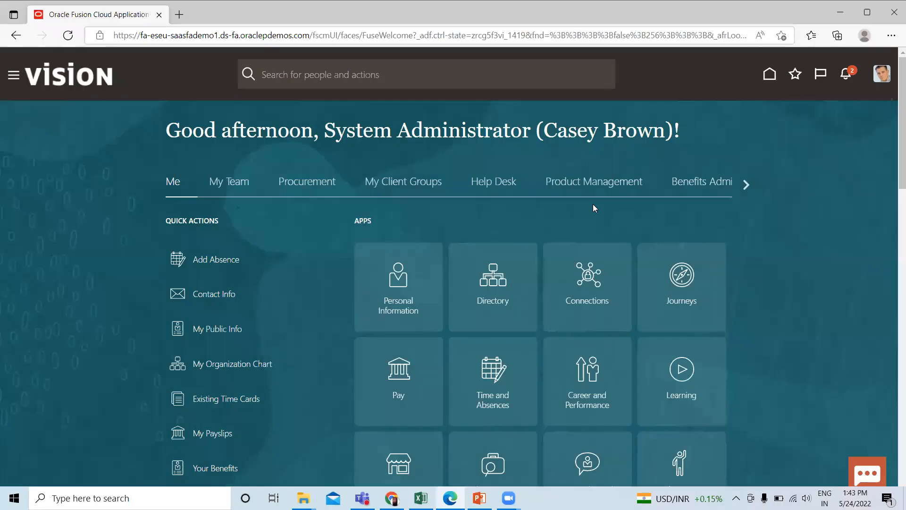
pyautogui.moveTo(803, 249)
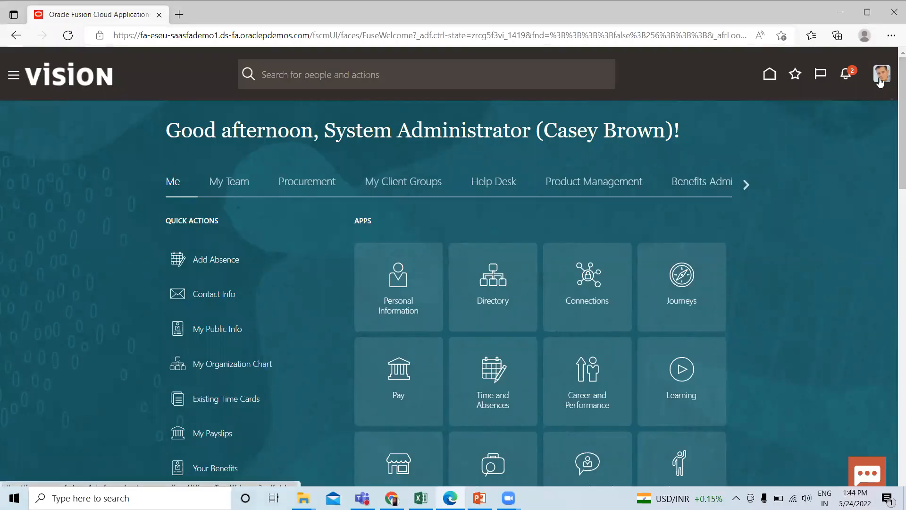
# - Go to Setup and Maintenance from the Settings and Actions menu under the profile picture
pyautogui.click(880, 73)
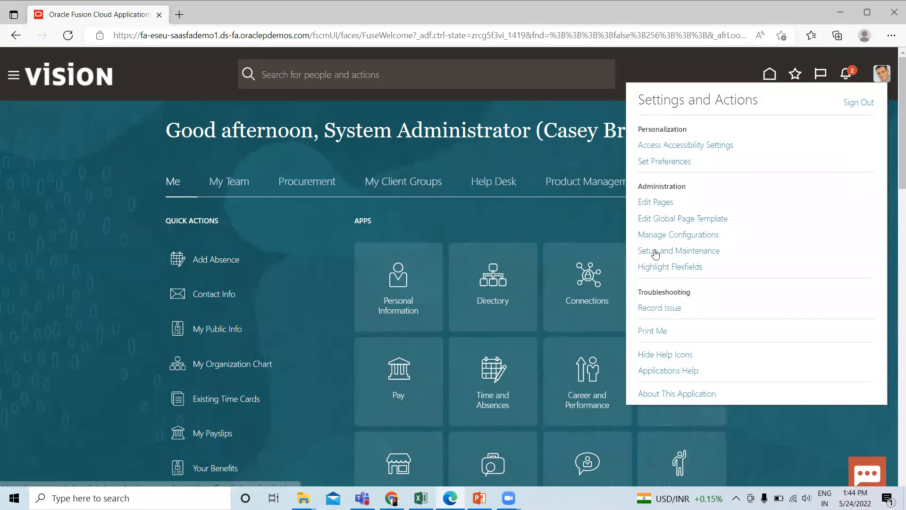
pyautogui.click(679, 250)
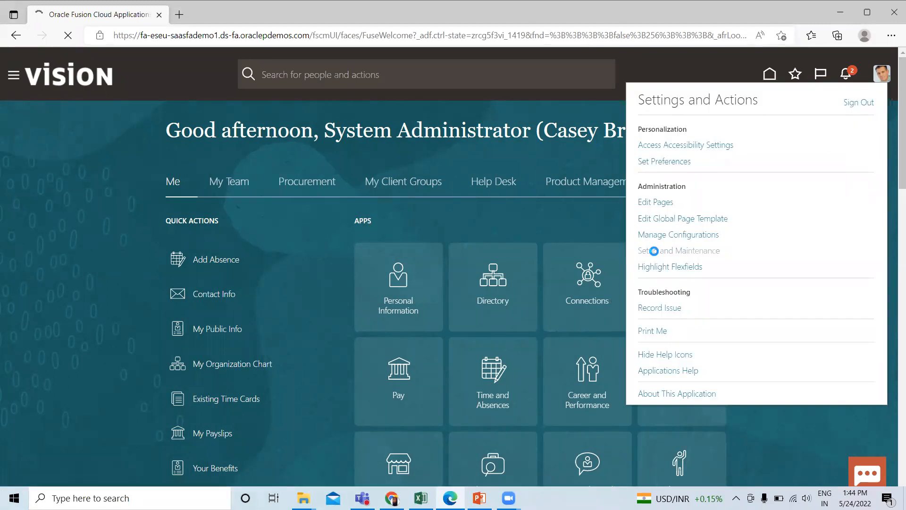
pyautogui.click(679, 250)
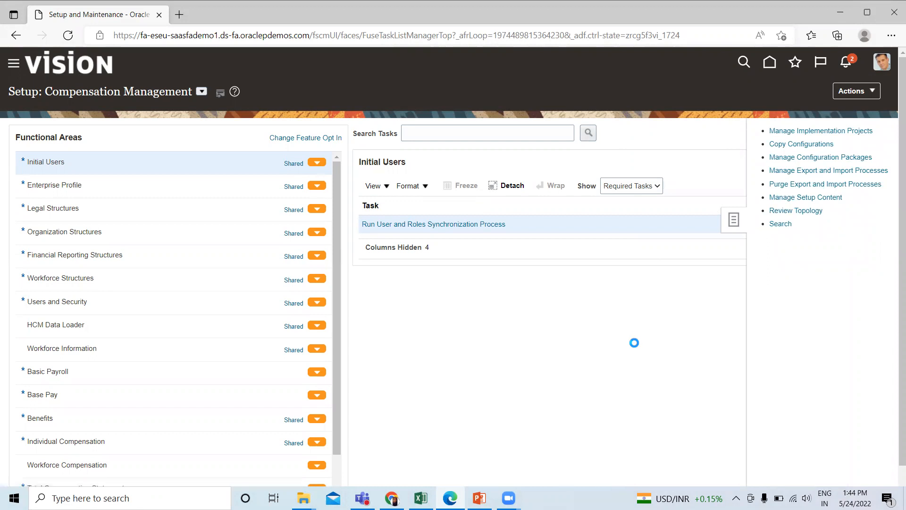
# - Search implementation projects for 'hcm' and open the HCM Implementation Project
pyautogui.click(819, 130)
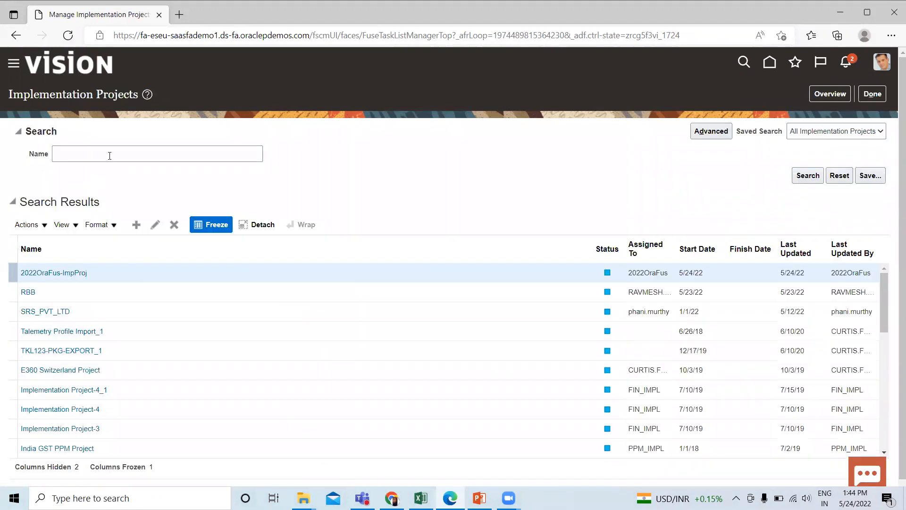
pyautogui.write('hcm')
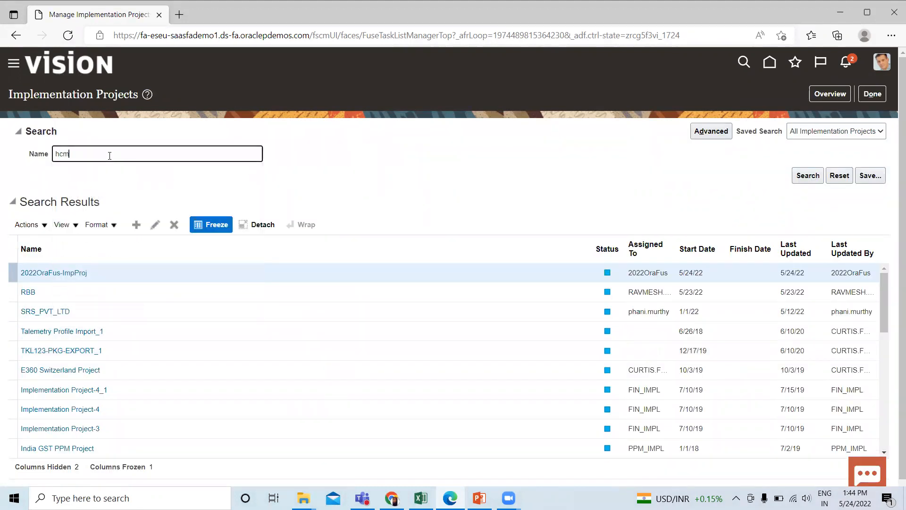
pyautogui.click(807, 175)
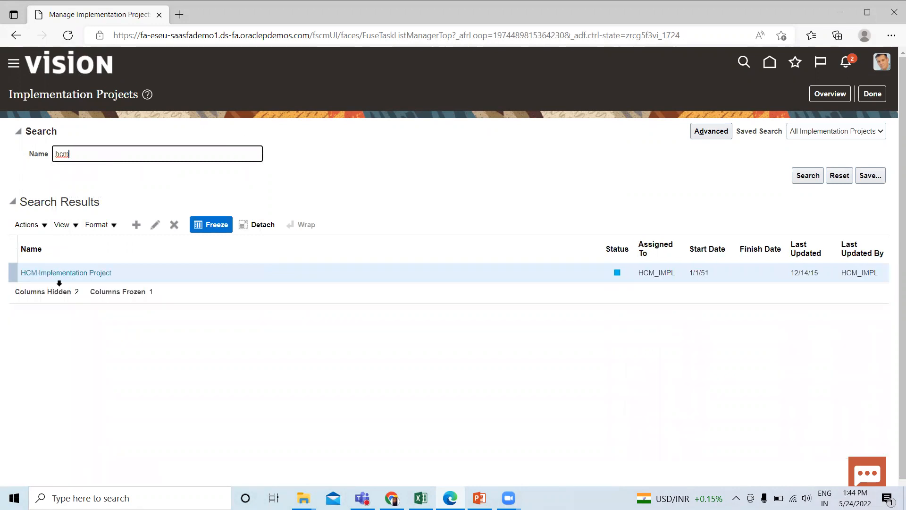
pyautogui.click(66, 272)
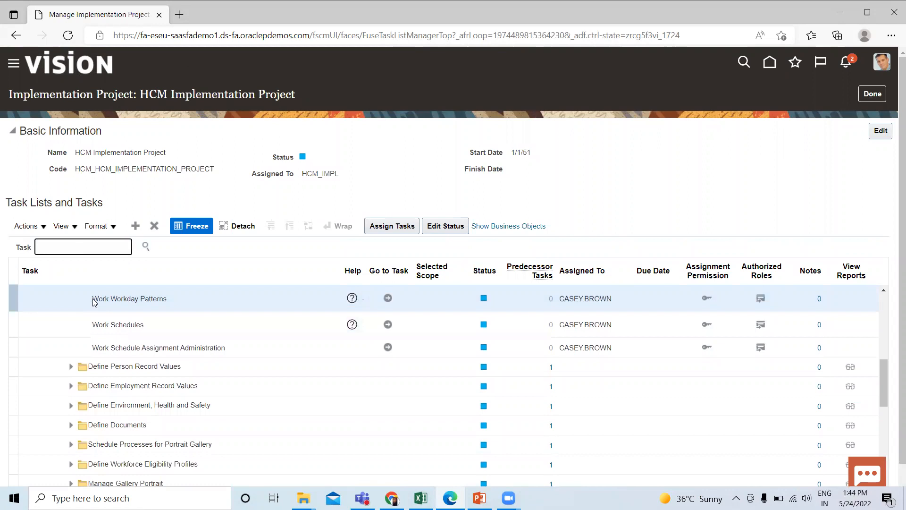
# - Go to the Work Workday Patterns task from its row in the project task list
pyautogui.click(387, 298)
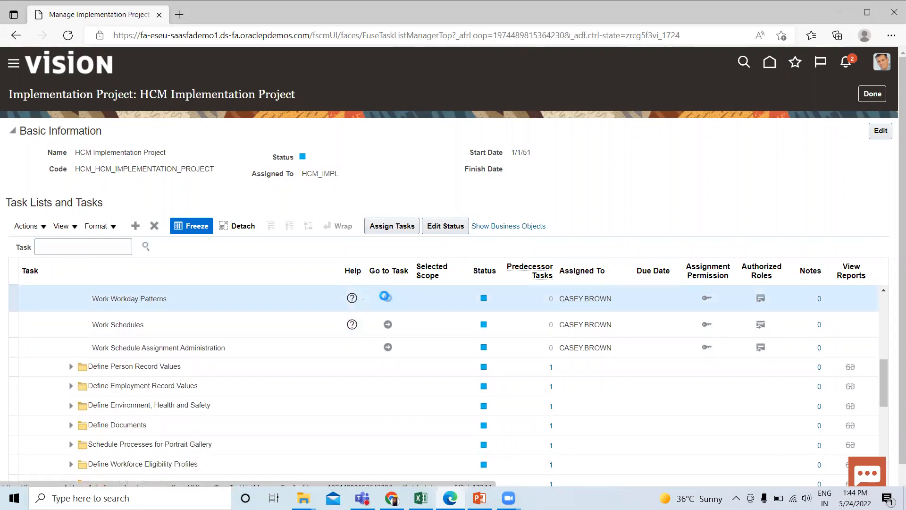
pyautogui.click(384, 297)
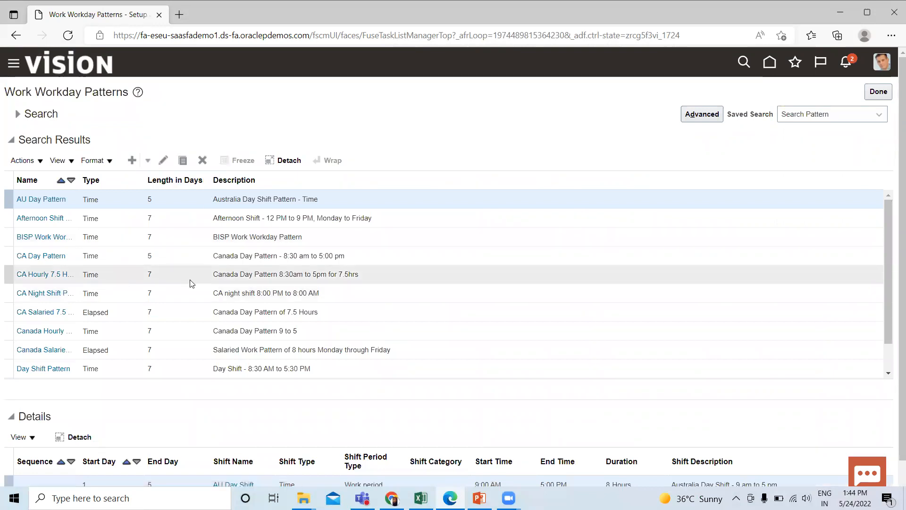
# - Create a new time workday pattern named and described 'BISP01 Workday Pattern'
pyautogui.click(131, 161)
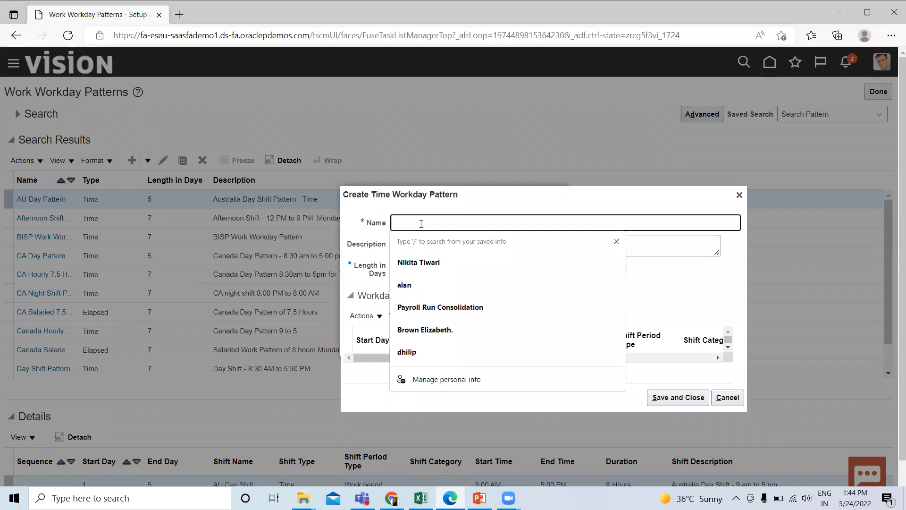
pyautogui.write('BISP01')
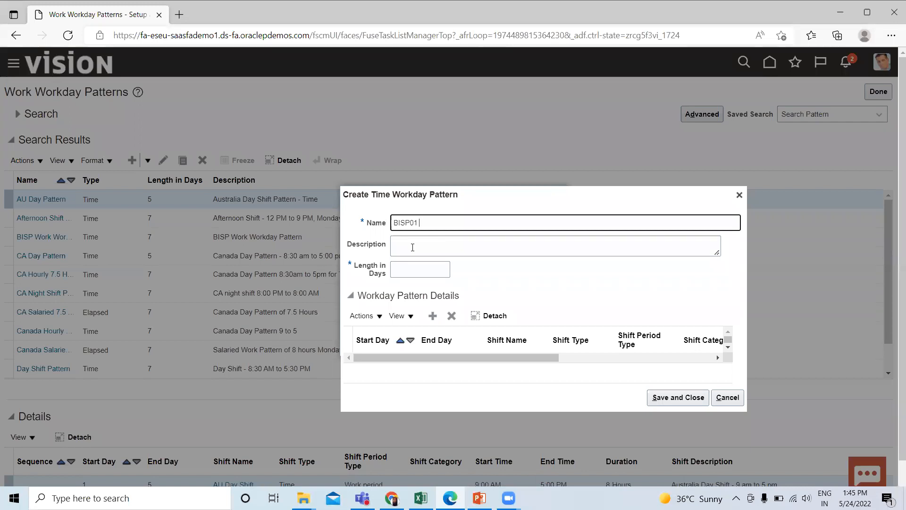
pyautogui.write('Work')
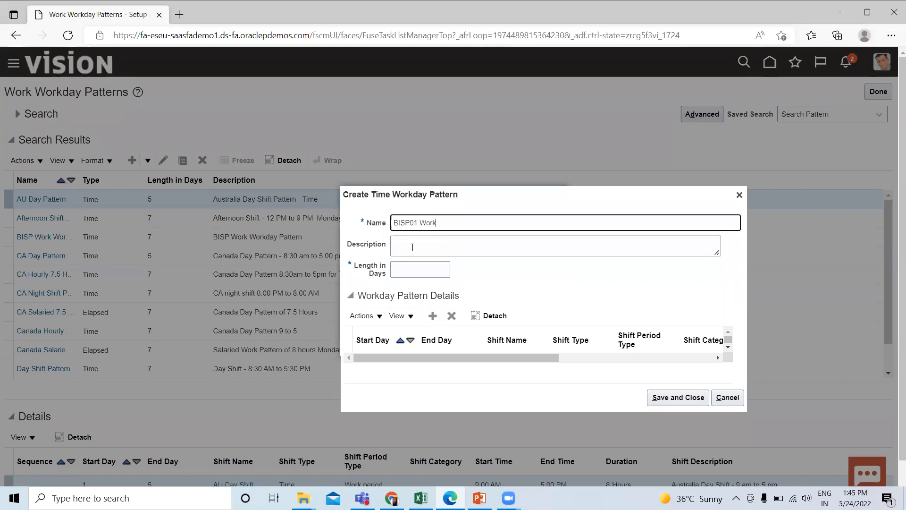
pyautogui.write('day')
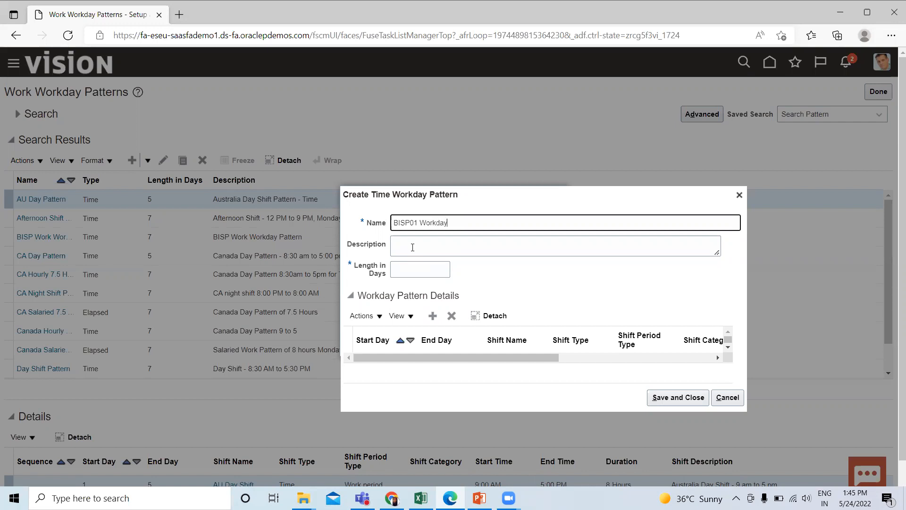
pyautogui.write('Pattern')
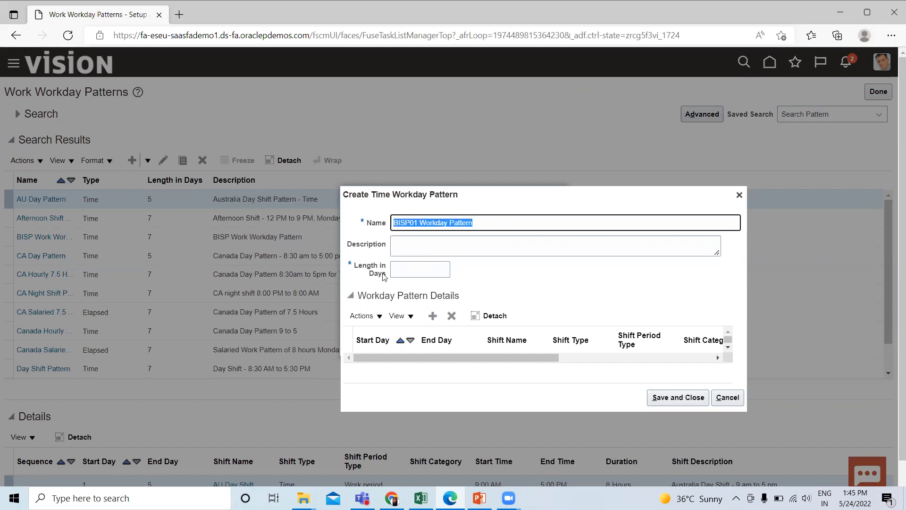
pyautogui.write('BISP01 Workday Pattern')
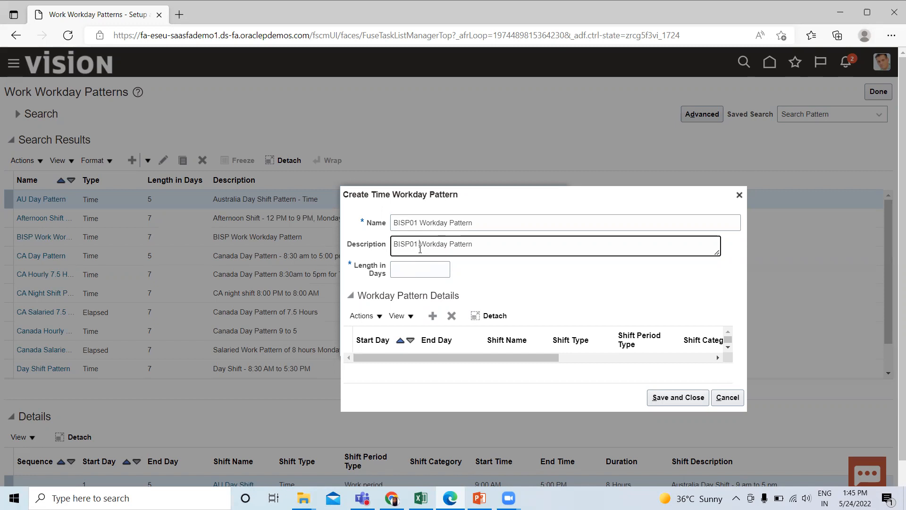
pyautogui.write('Work')
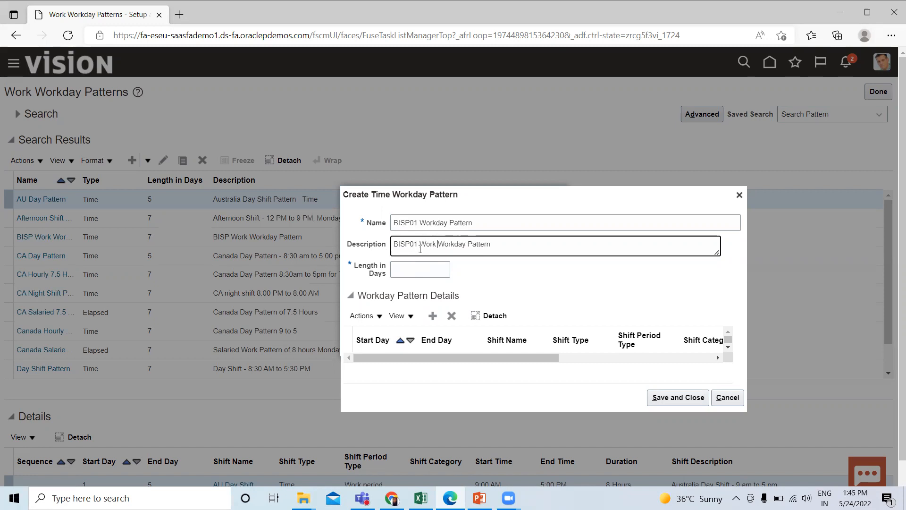
# - Set the pattern's Length in Days to 6
pyautogui.click(419, 269)
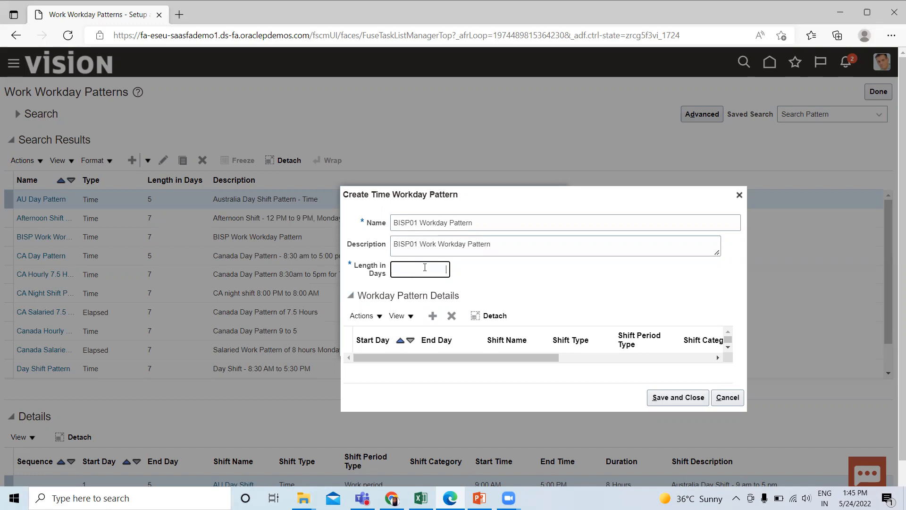
pyautogui.click(419, 269)
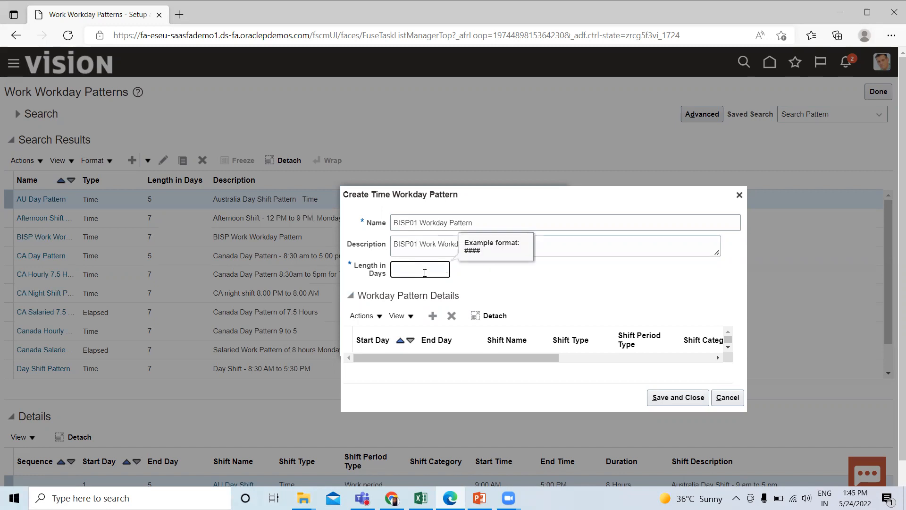
pyautogui.write('6')
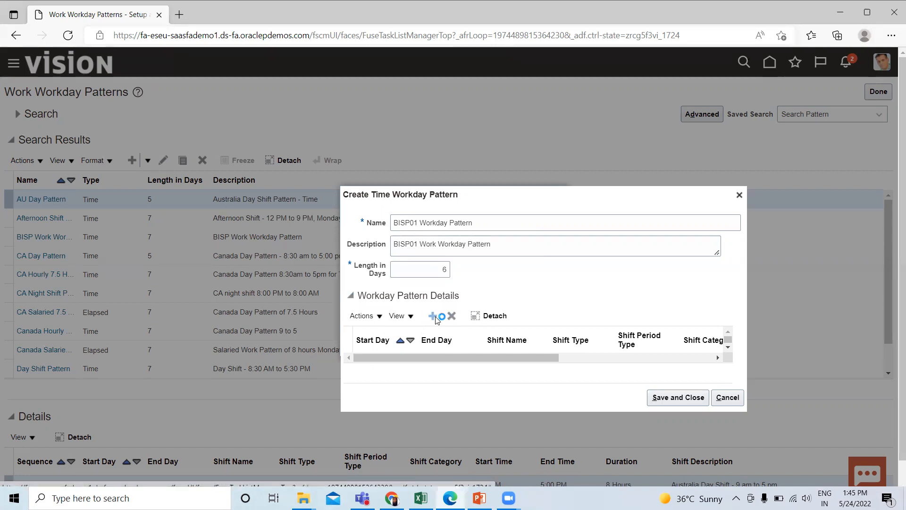
# - Add a pattern detail row with Start Day 1 and End Day 5 and list its shift choices
pyautogui.click(432, 315)
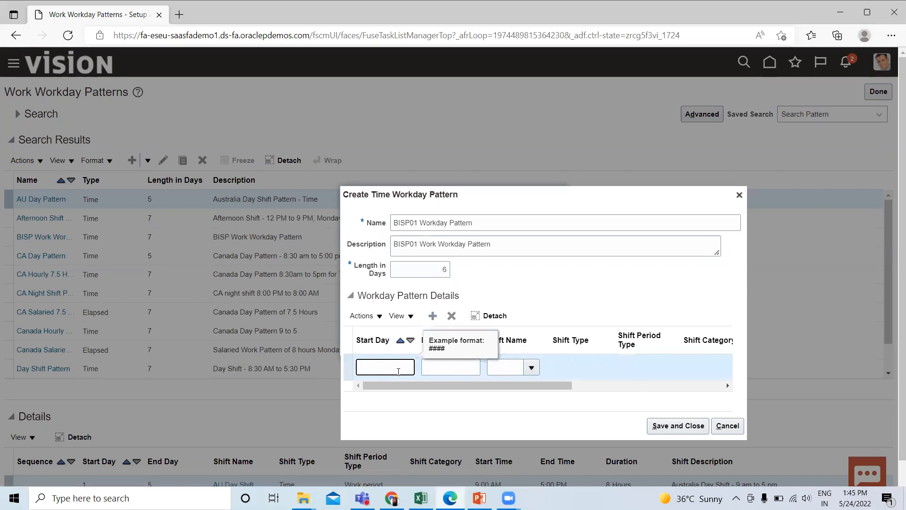
pyautogui.write('1')
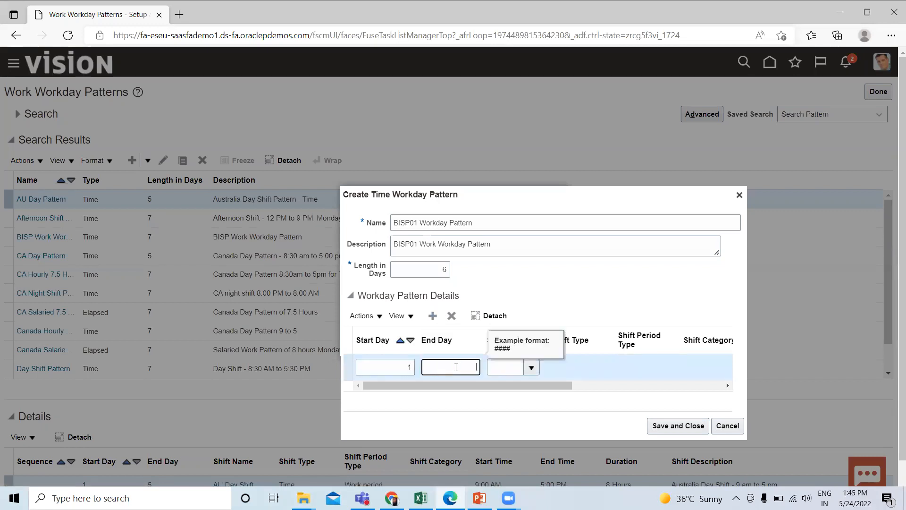
pyautogui.write('5')
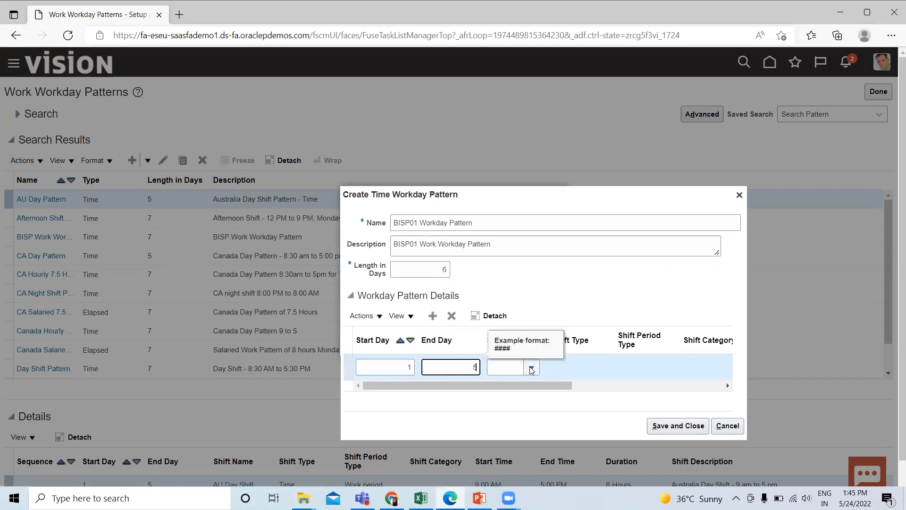
pyautogui.click(530, 367)
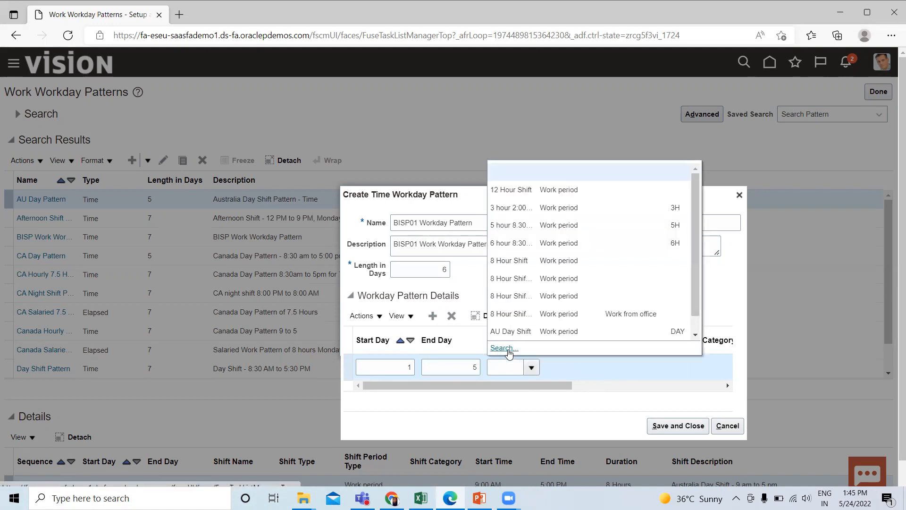
# - Search shift names for 'bisp01' and assign the found BISP01 shift to the row
pyautogui.click(500, 347)
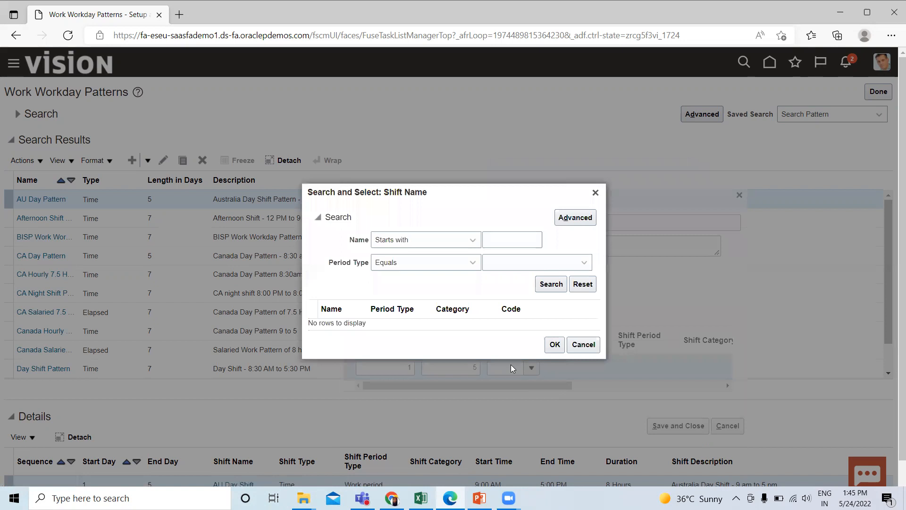
pyautogui.click(511, 239)
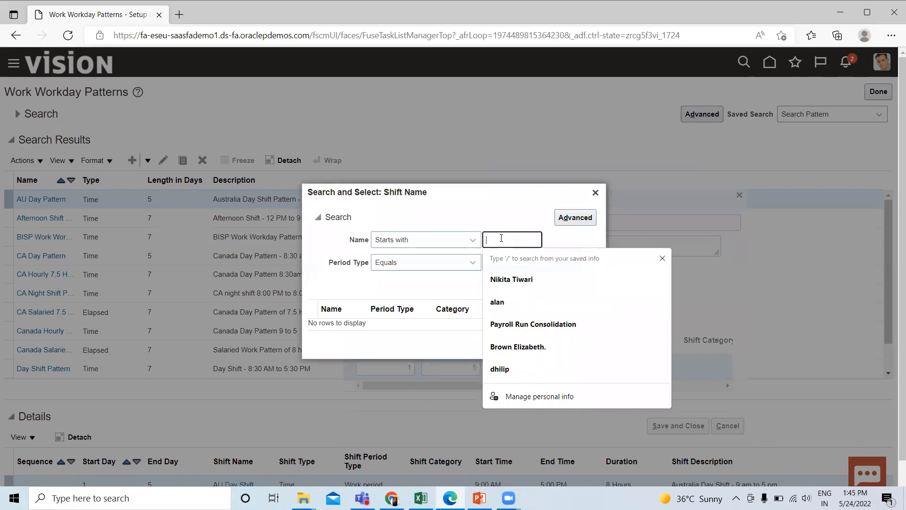
pyautogui.write('bisp')
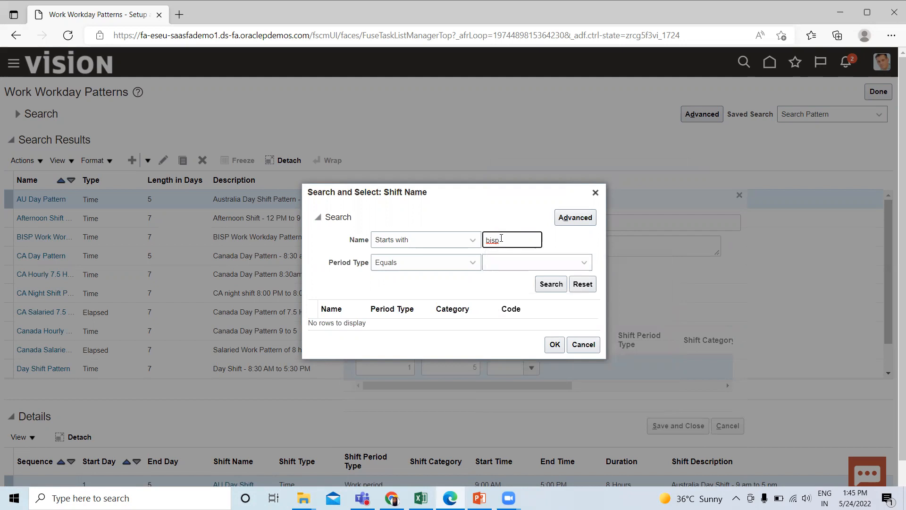
pyautogui.click(549, 284)
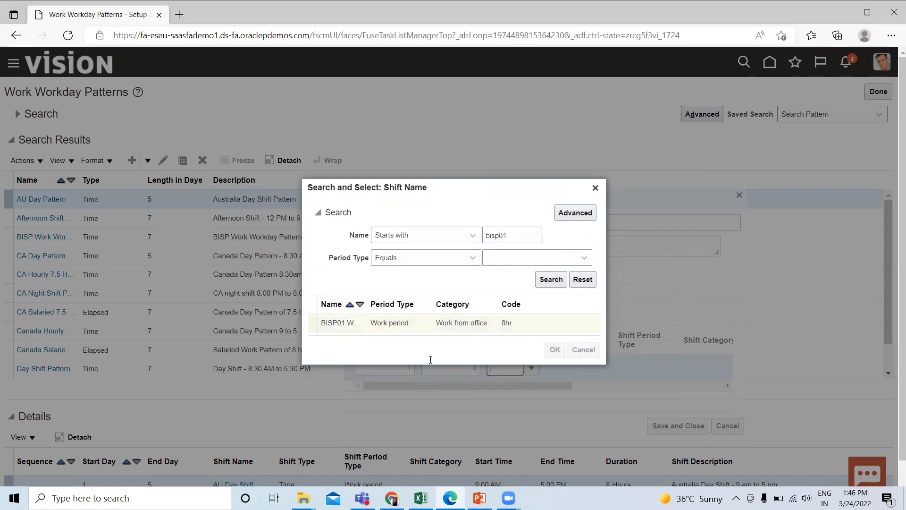
pyautogui.click(553, 349)
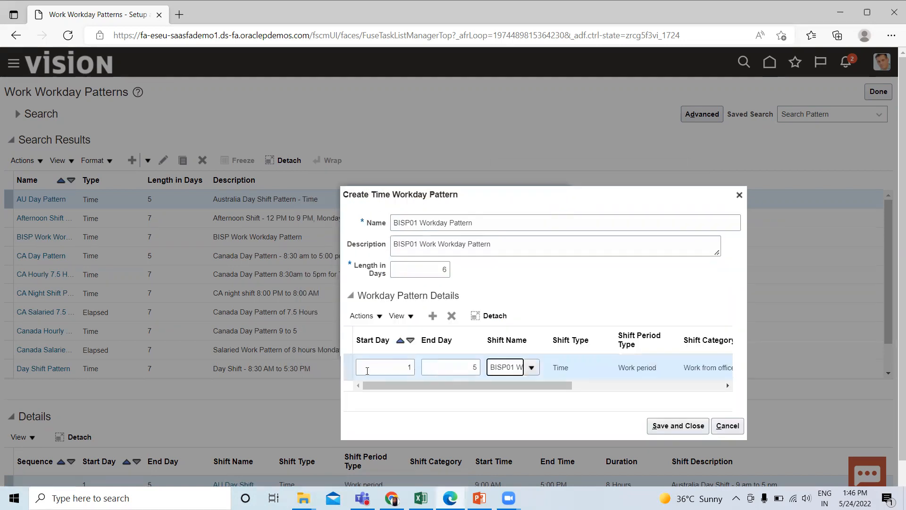
# - Save and close the BISP01 Workday Pattern so it appears in the workday patterns list
pyautogui.click(452, 367)
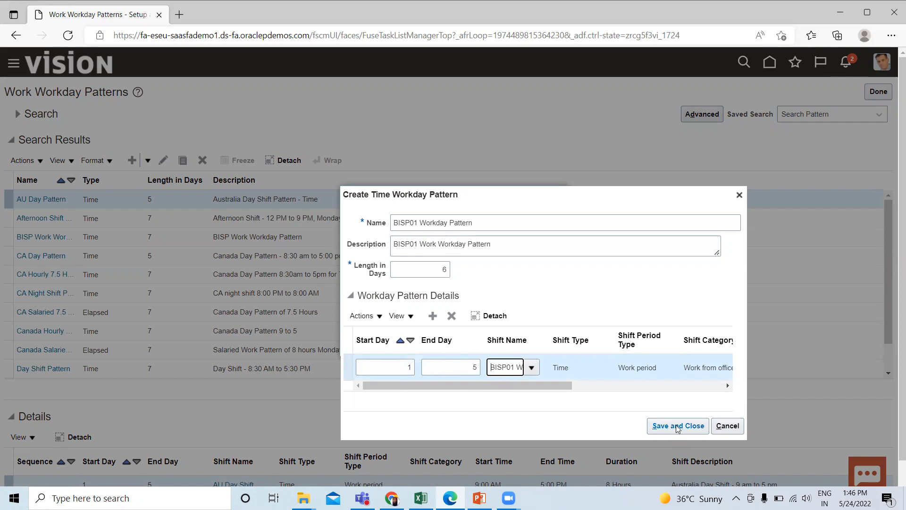
pyautogui.click(678, 426)
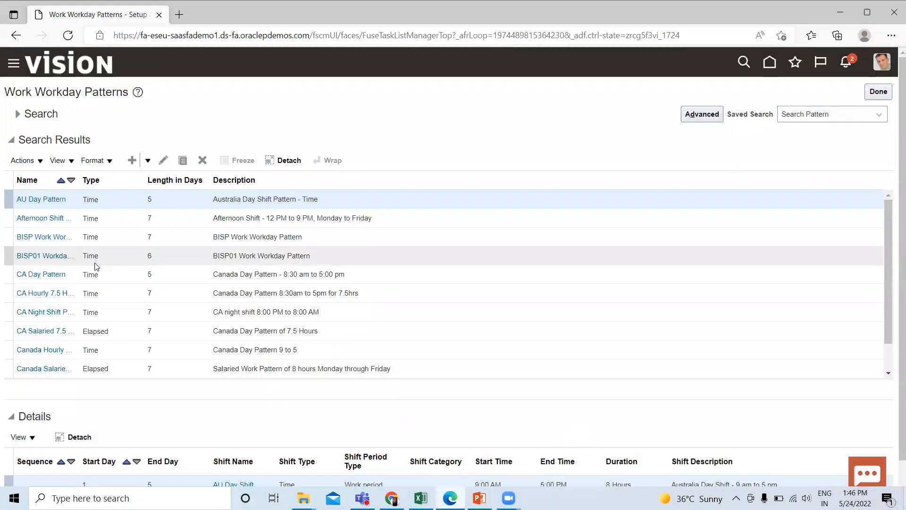
pyautogui.moveTo(55, 264)
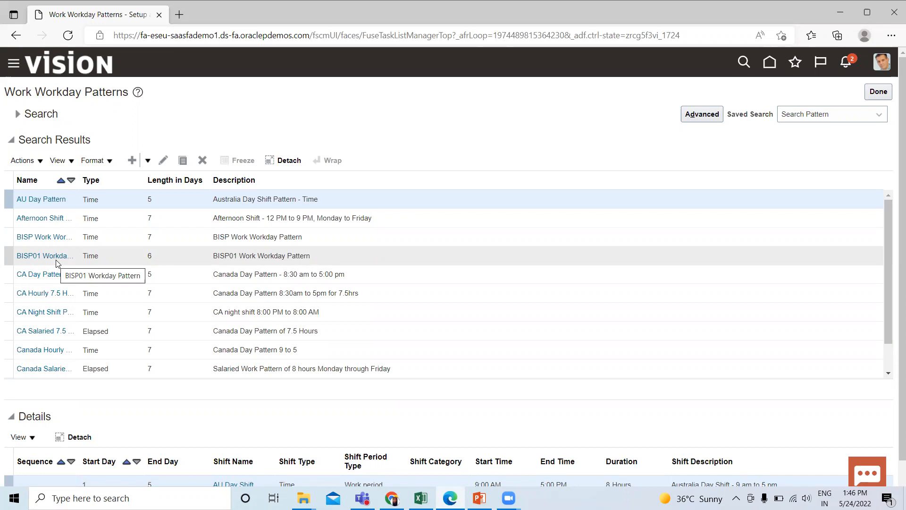
pyautogui.moveTo(710, 80)
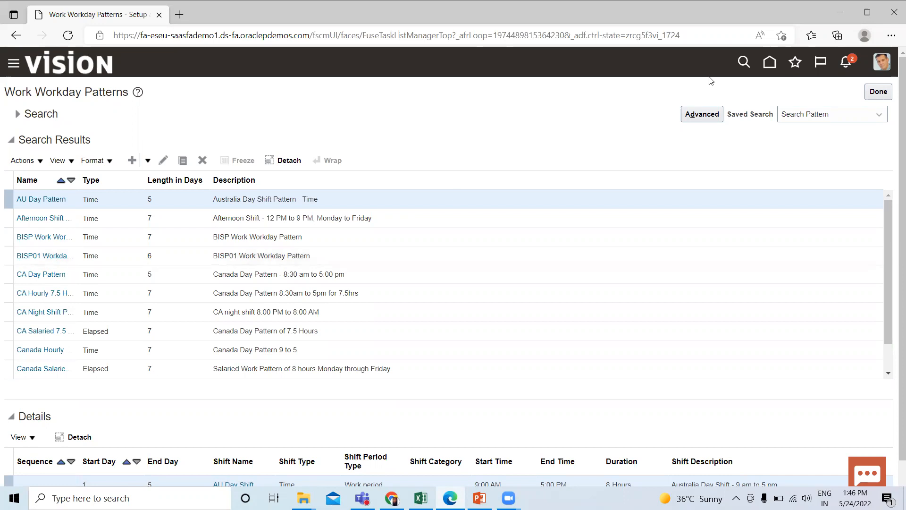